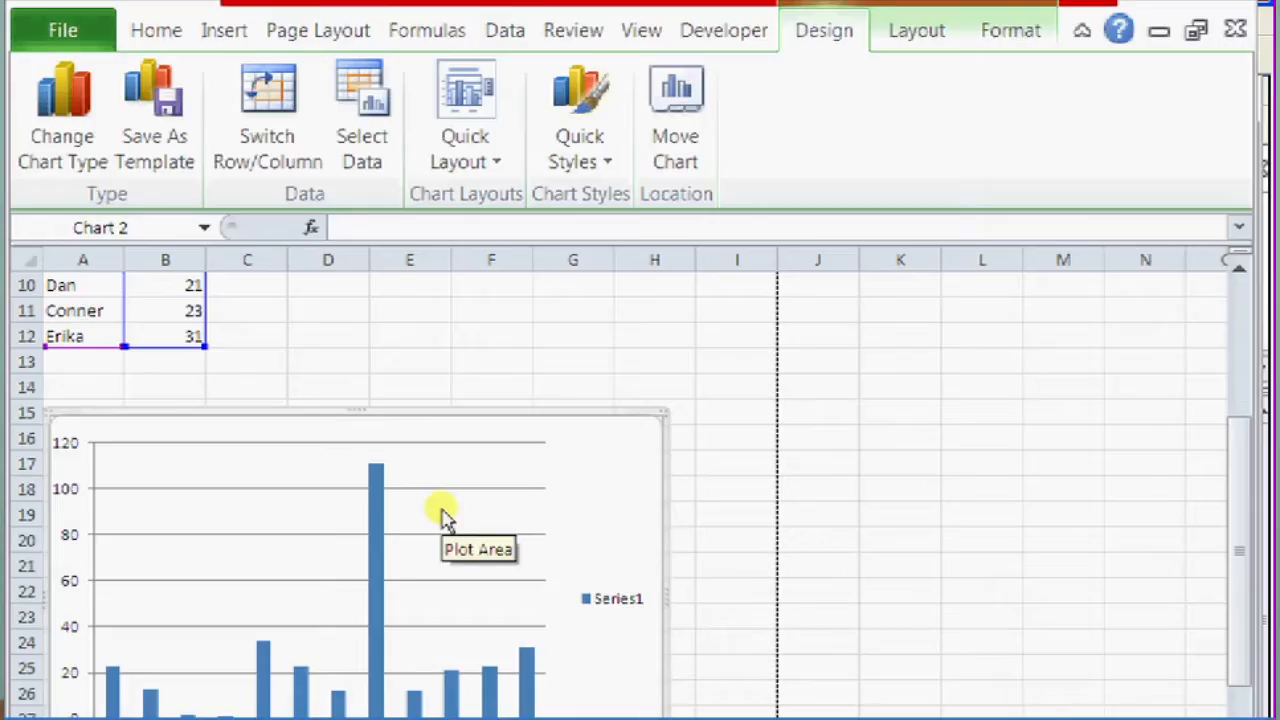
Scroll down to bring the full names column chart and its labels into view
scroll("down", 3)
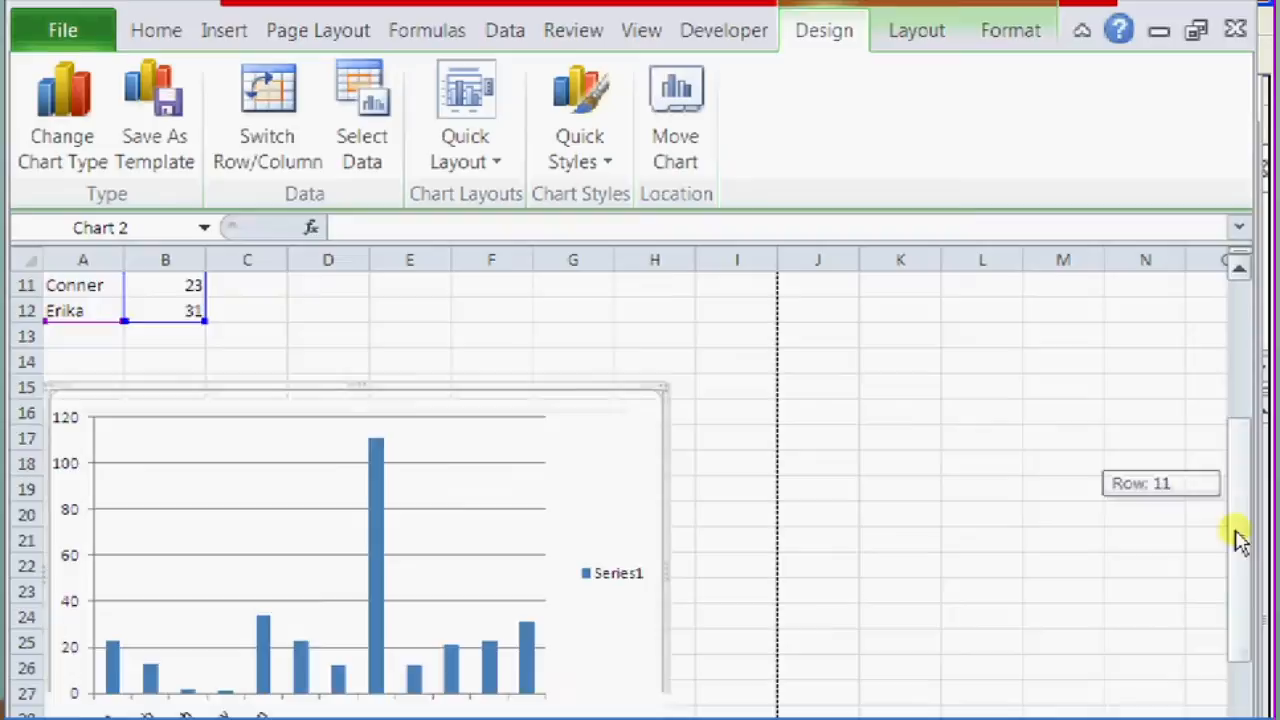
scroll("down", 3)
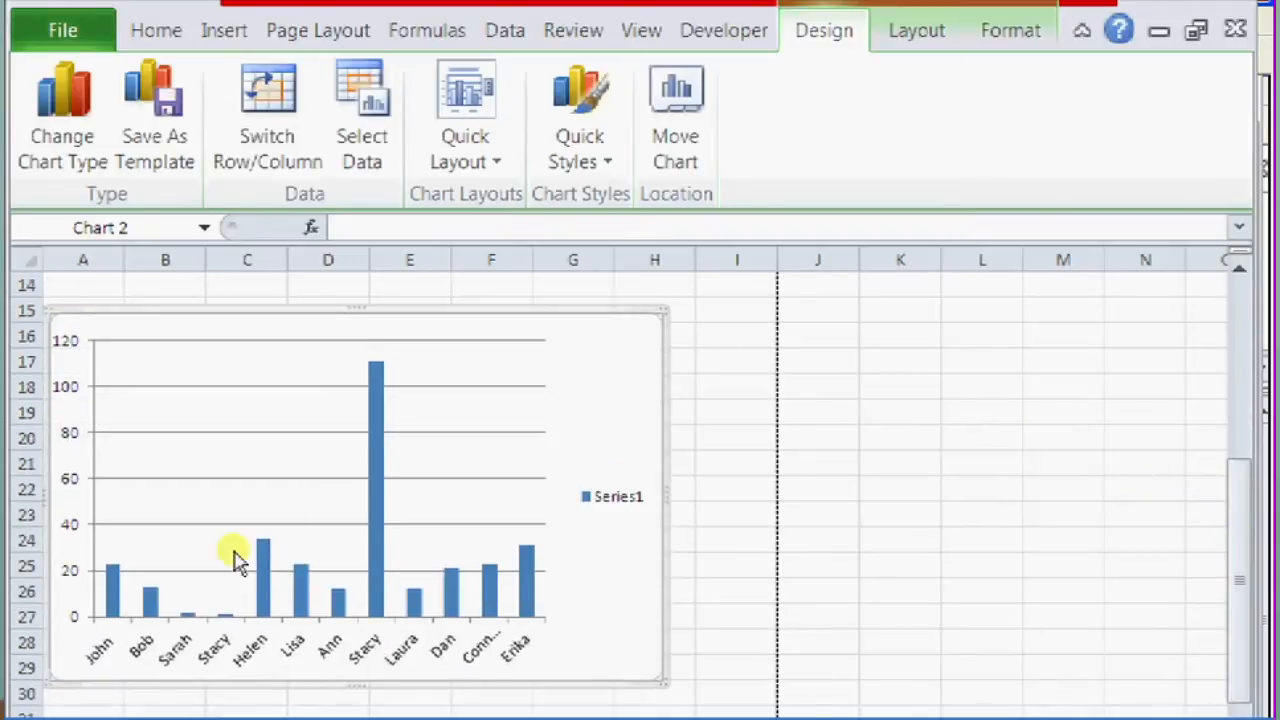
mouse_move(370, 487)
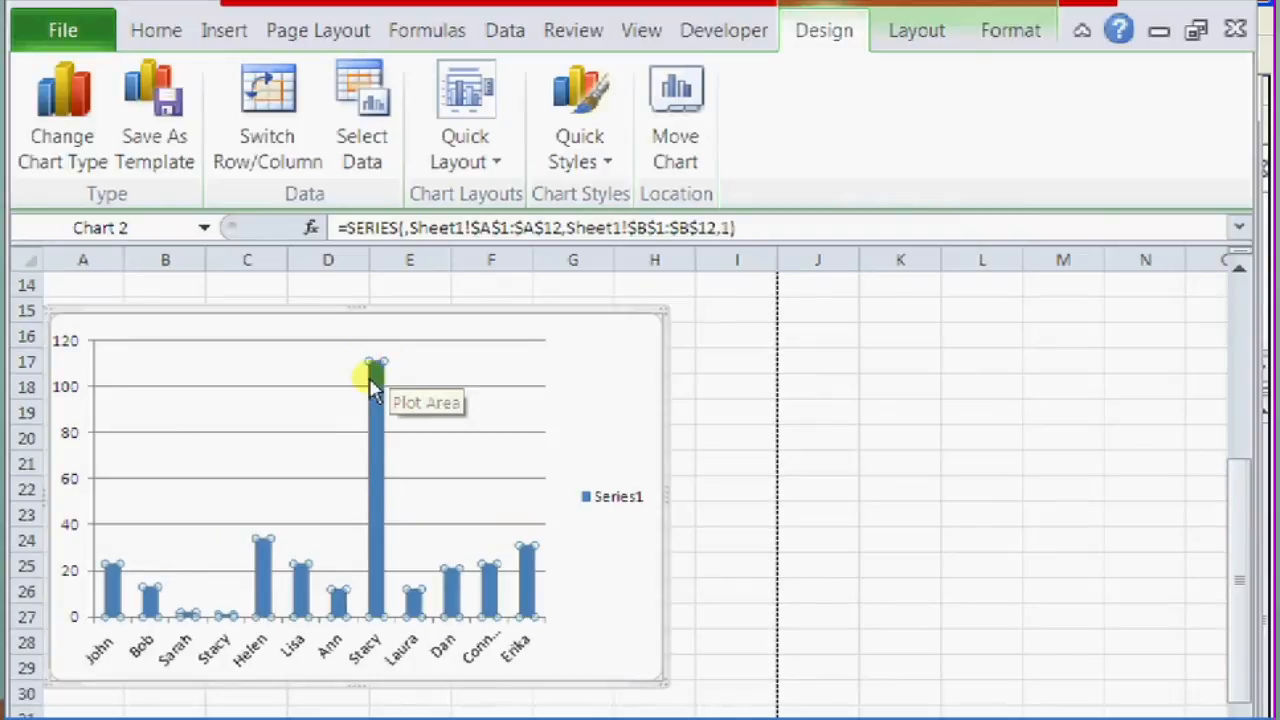
mouse_move(354, 514)
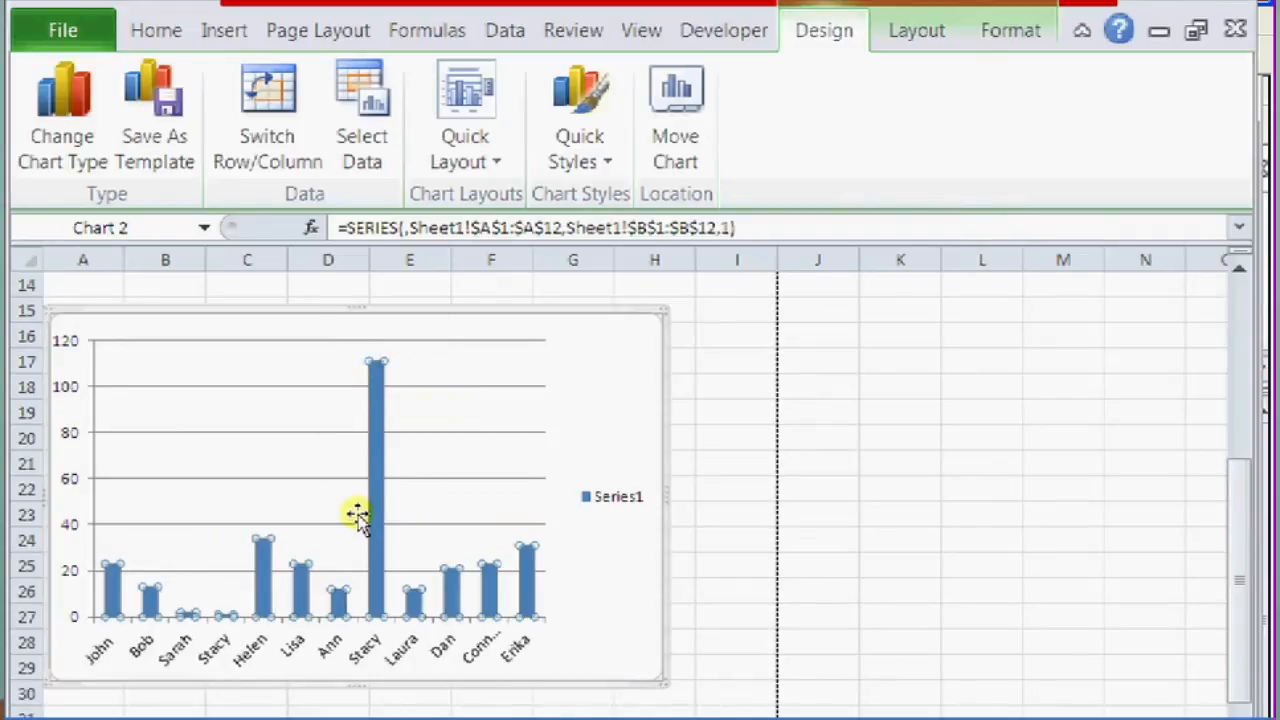
Open Format Data Series for the chart's columns, showing Gap Width 150%
right_click(358, 510)
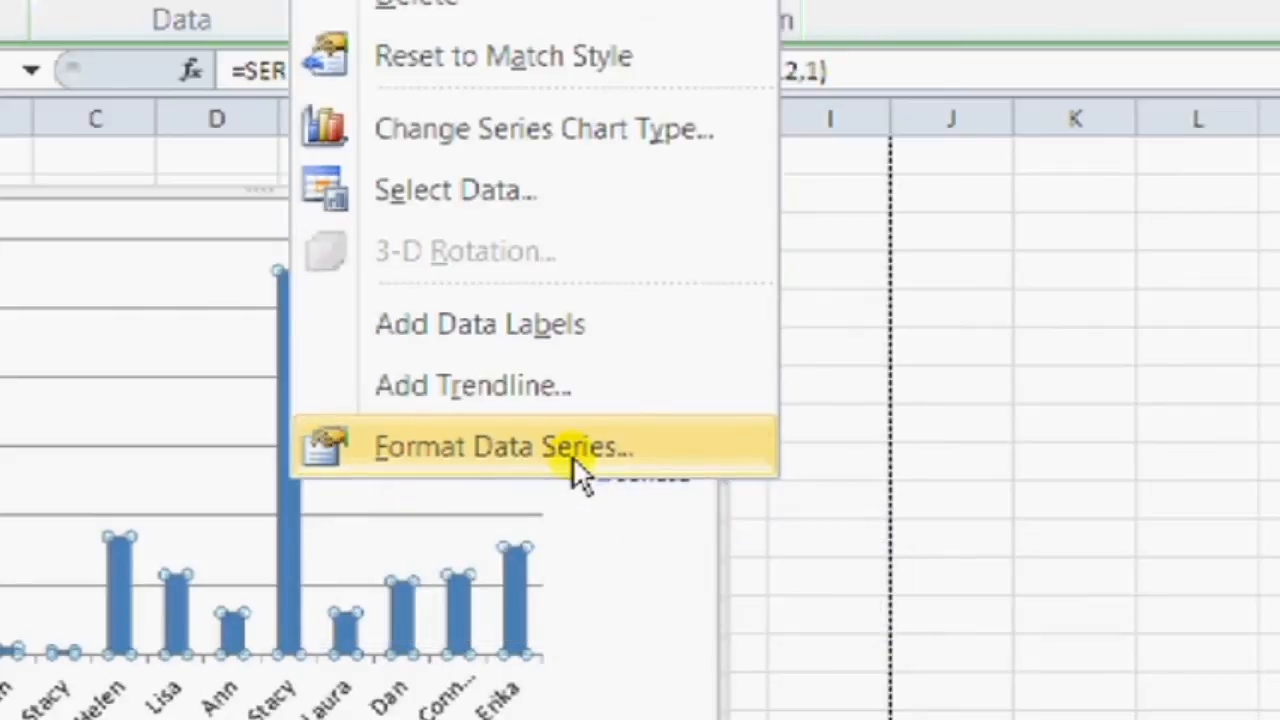
left_click(503, 446)
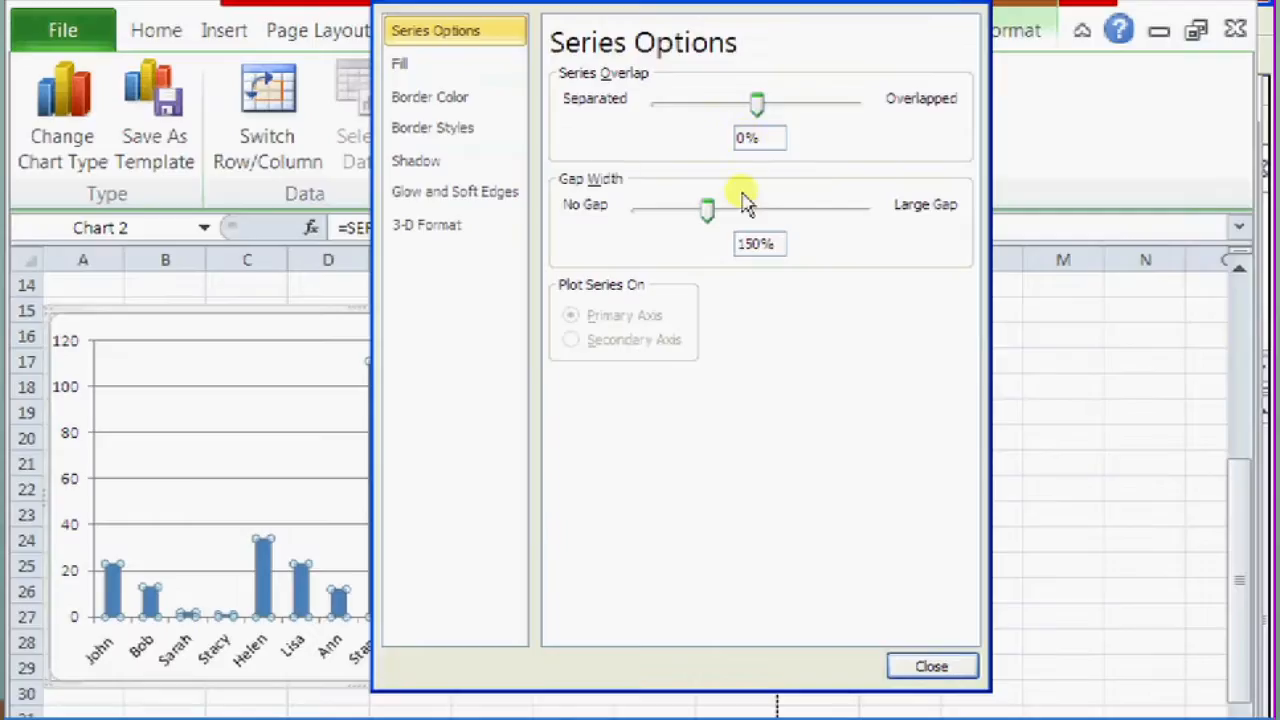
mouse_move(695, 475)
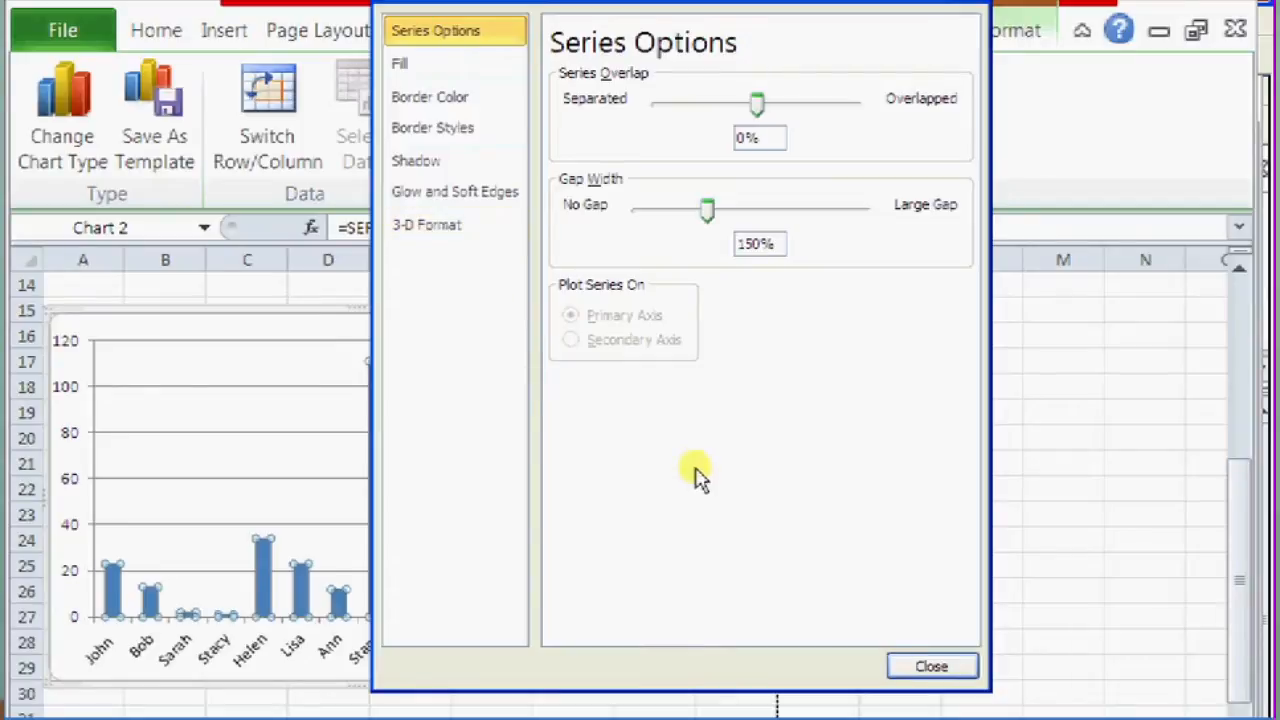
mouse_move(585, 215)
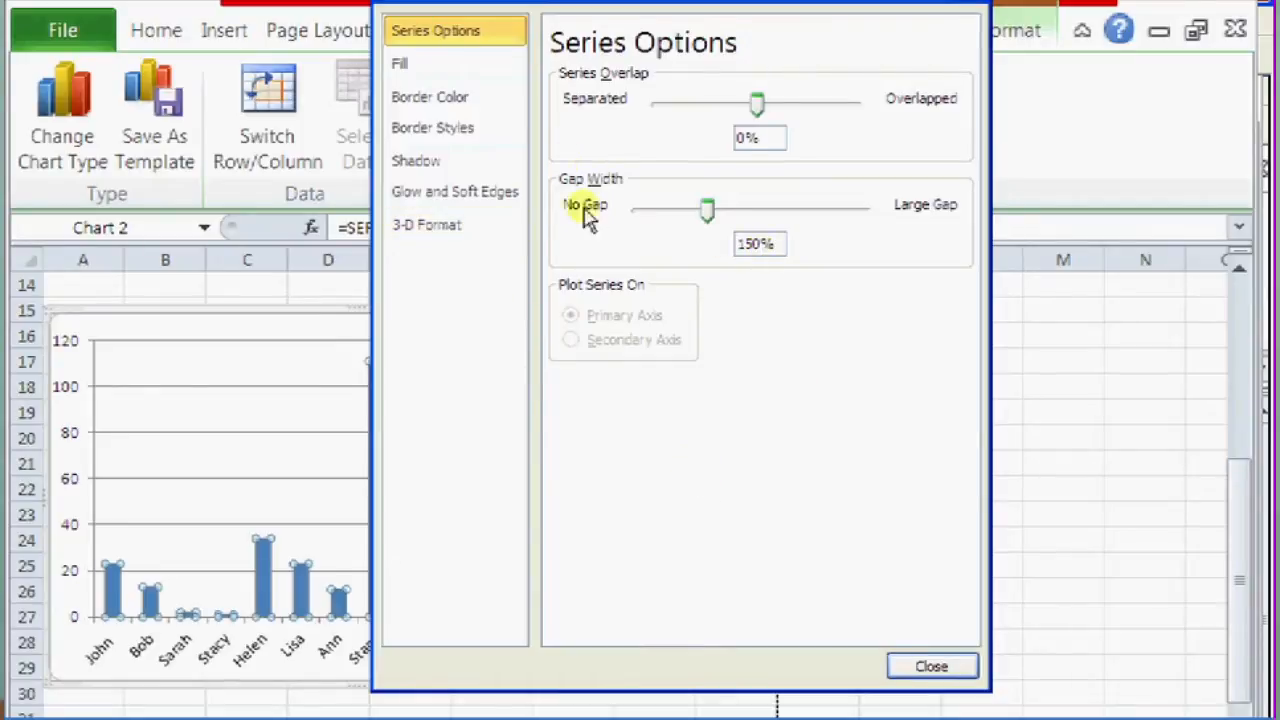
mouse_move(592, 90)
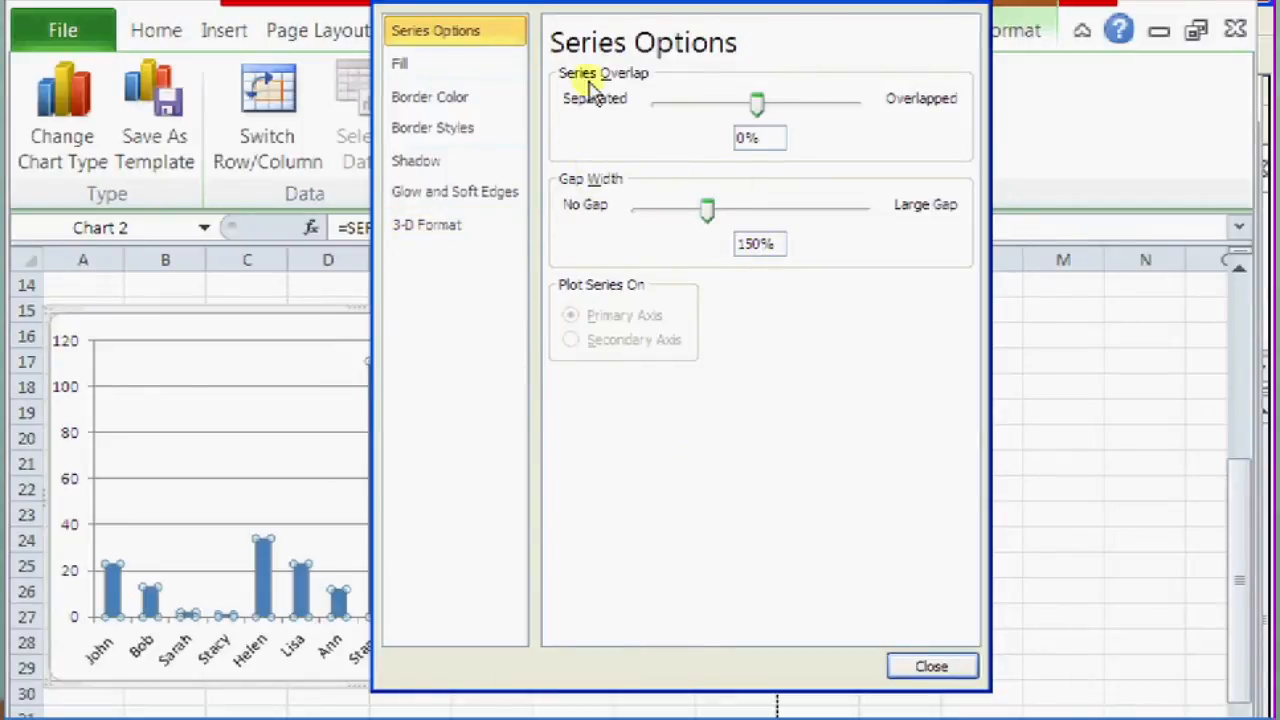
mouse_move(658, 232)
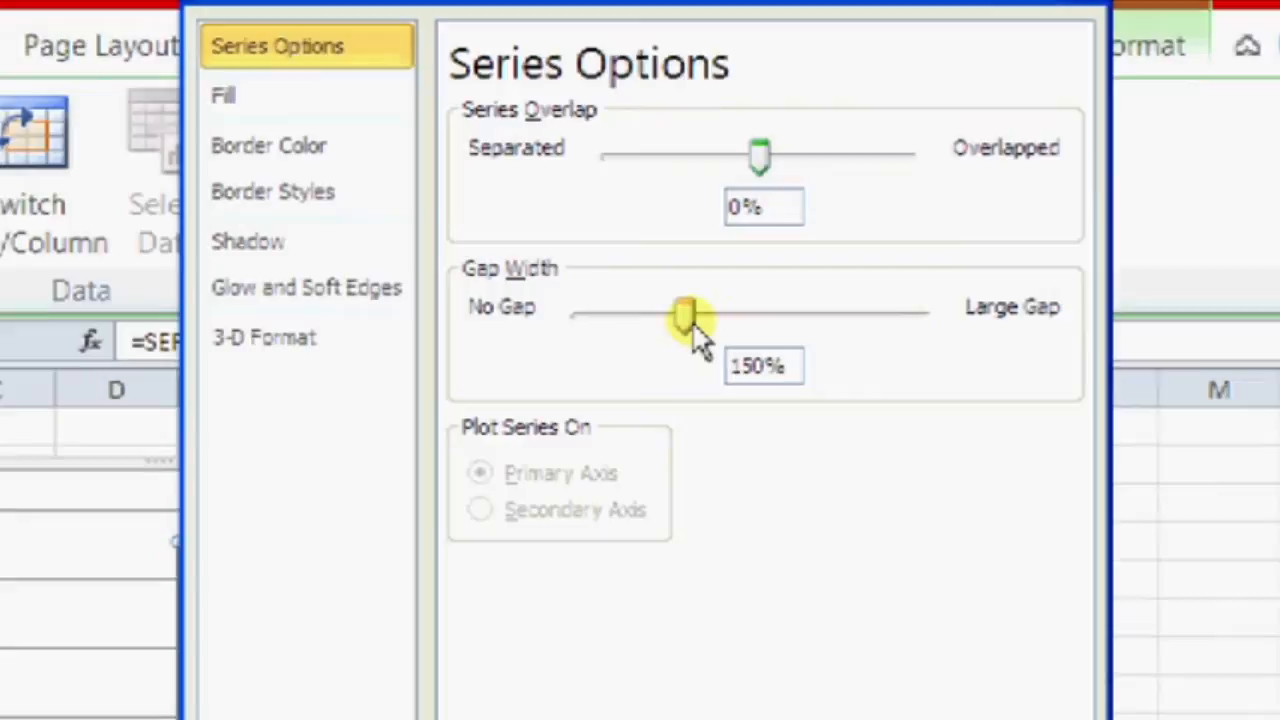
Drag the Gap Width slider down to about 20% so columns nearly touch
left_click_drag(690, 318, 680, 318)
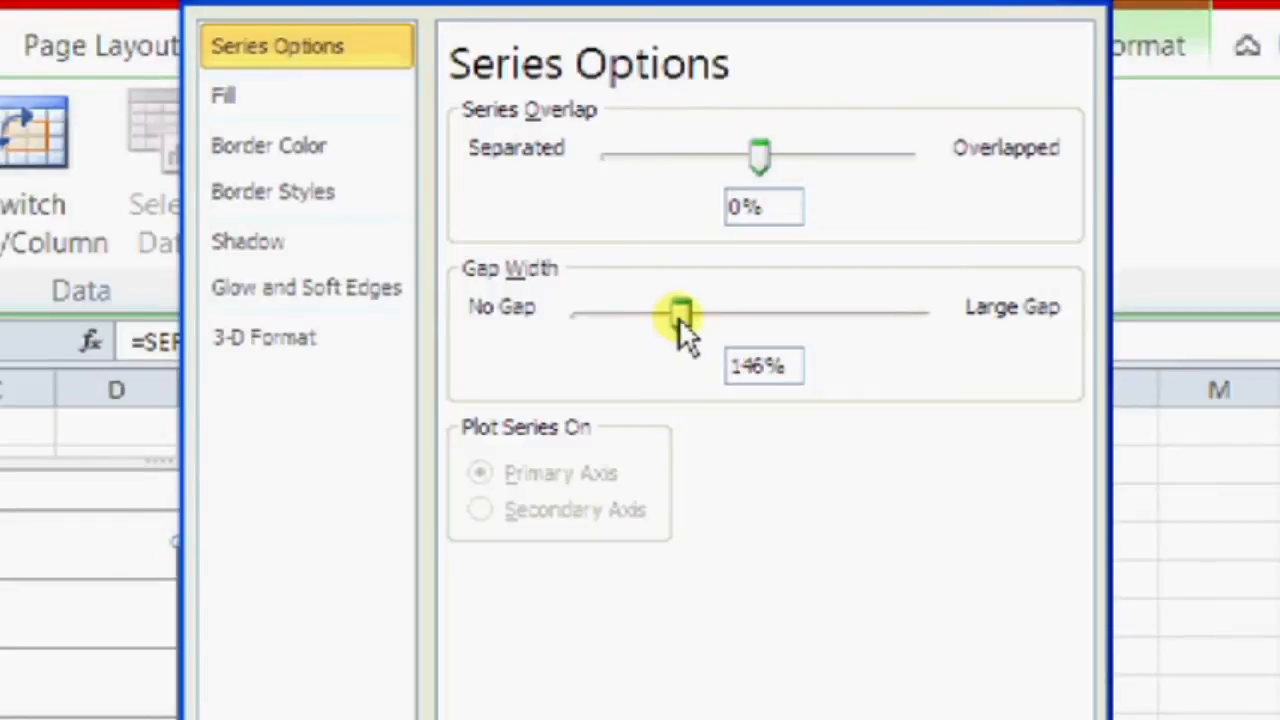
left_click_drag(680, 315, 618, 315)
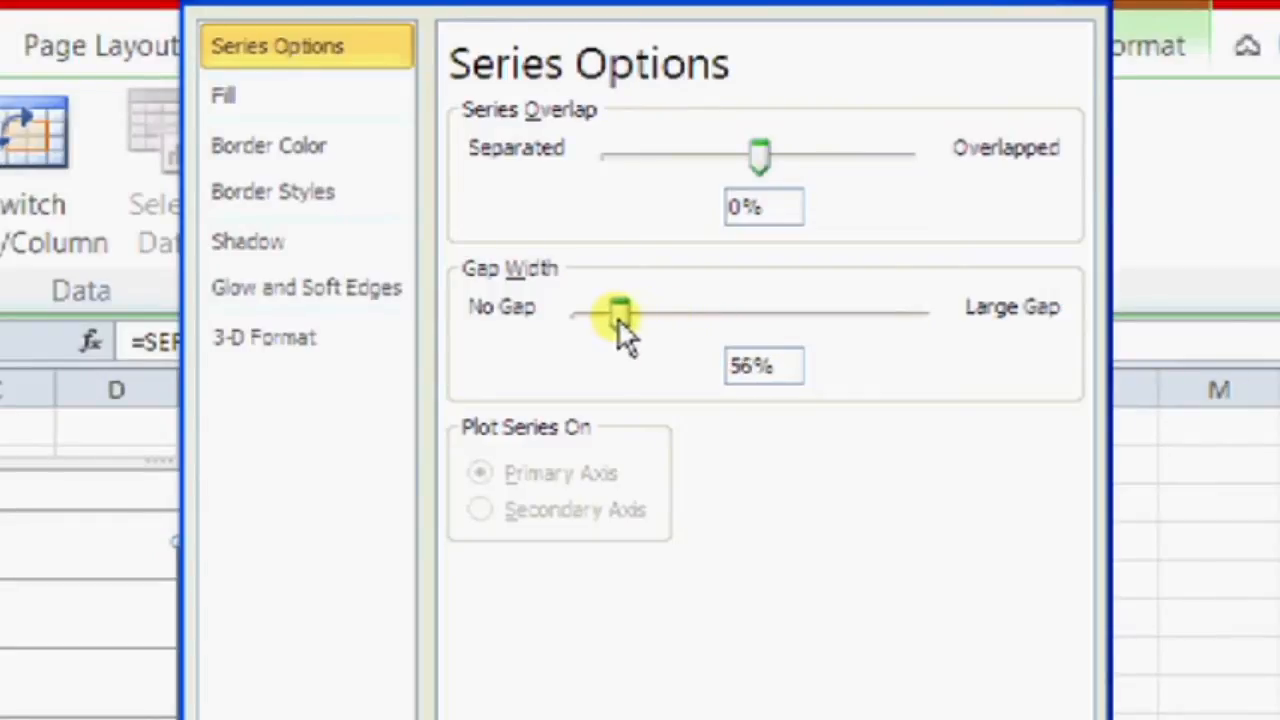
left_click_drag(620, 315, 593, 315)
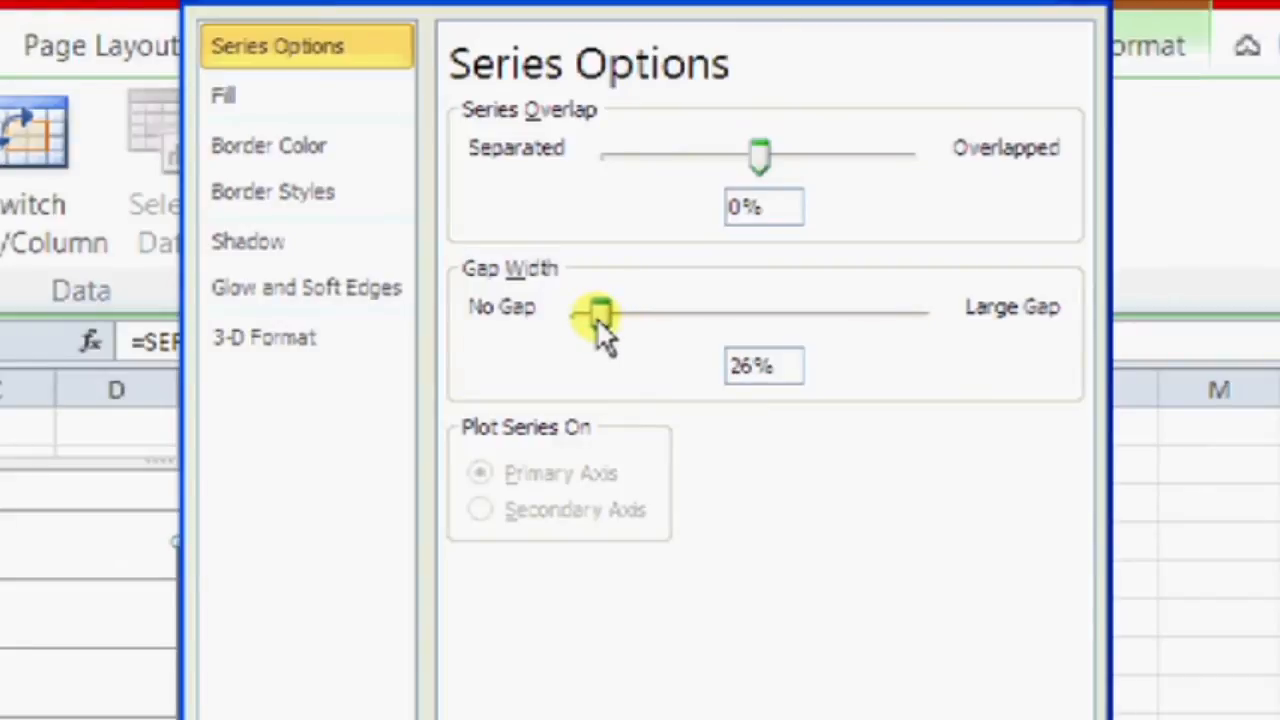
left_click_drag(600, 315, 595, 315)
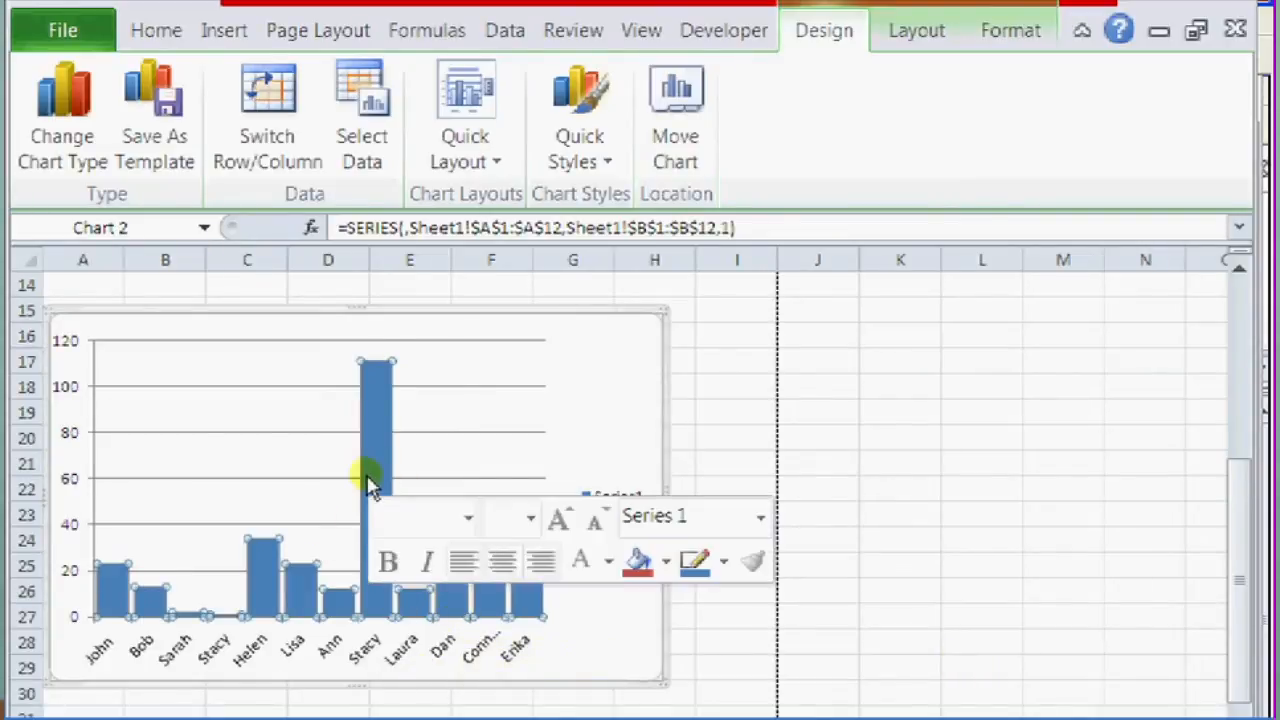
Reopen Format Data Series on the columns to confirm the 20% gap width
right_click(365, 480)
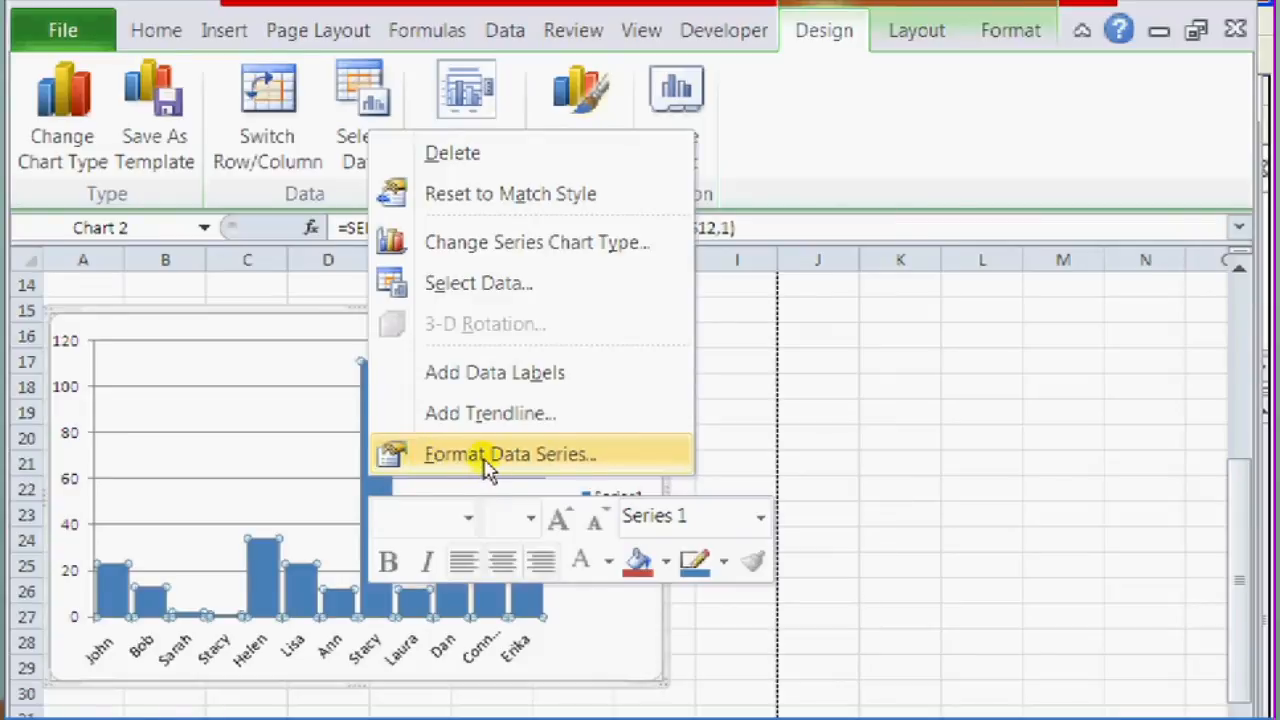
mouse_move(505, 475)
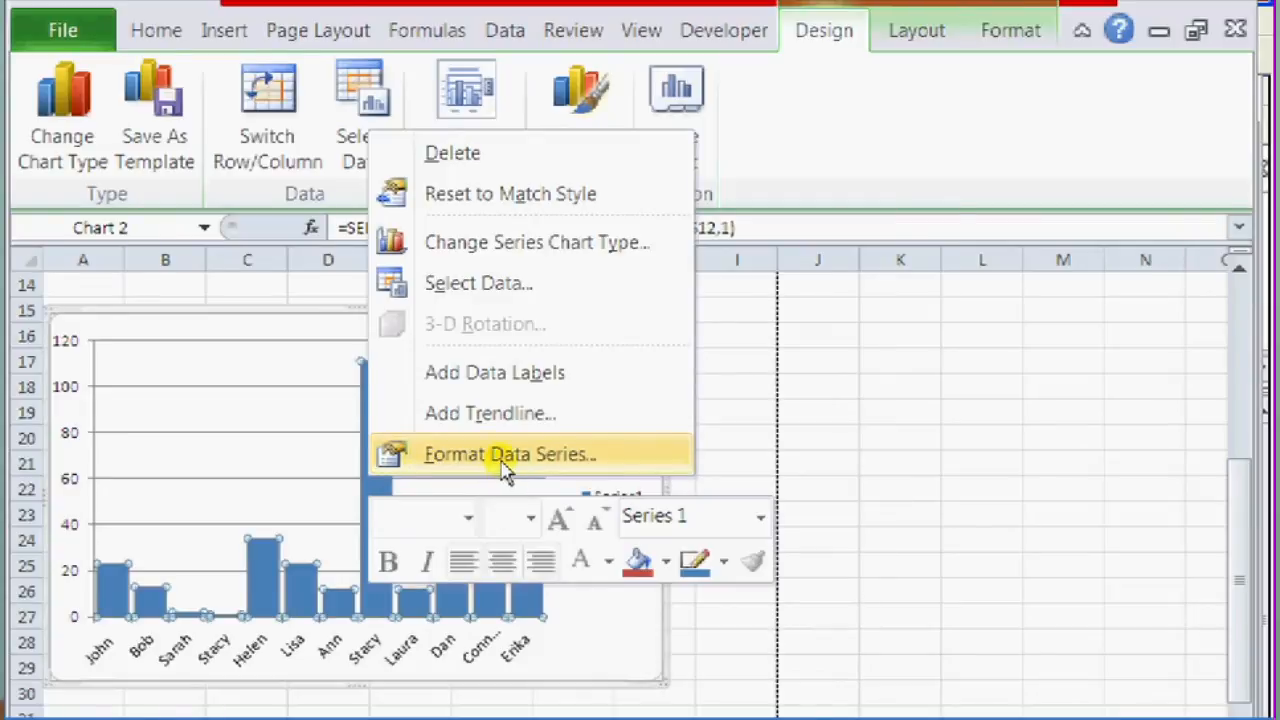
left_click(510, 455)
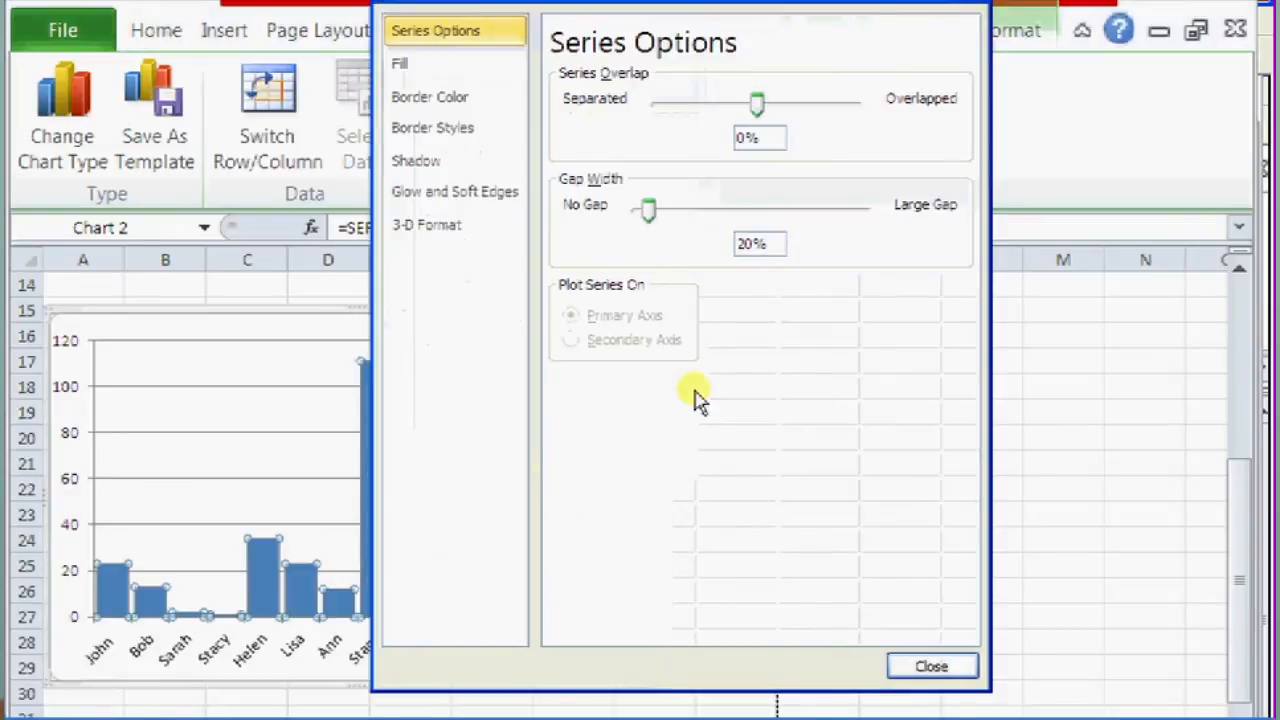
Raise the Gap Width to 161%, narrowing the name columns
left_click_drag(645, 208, 690, 208)
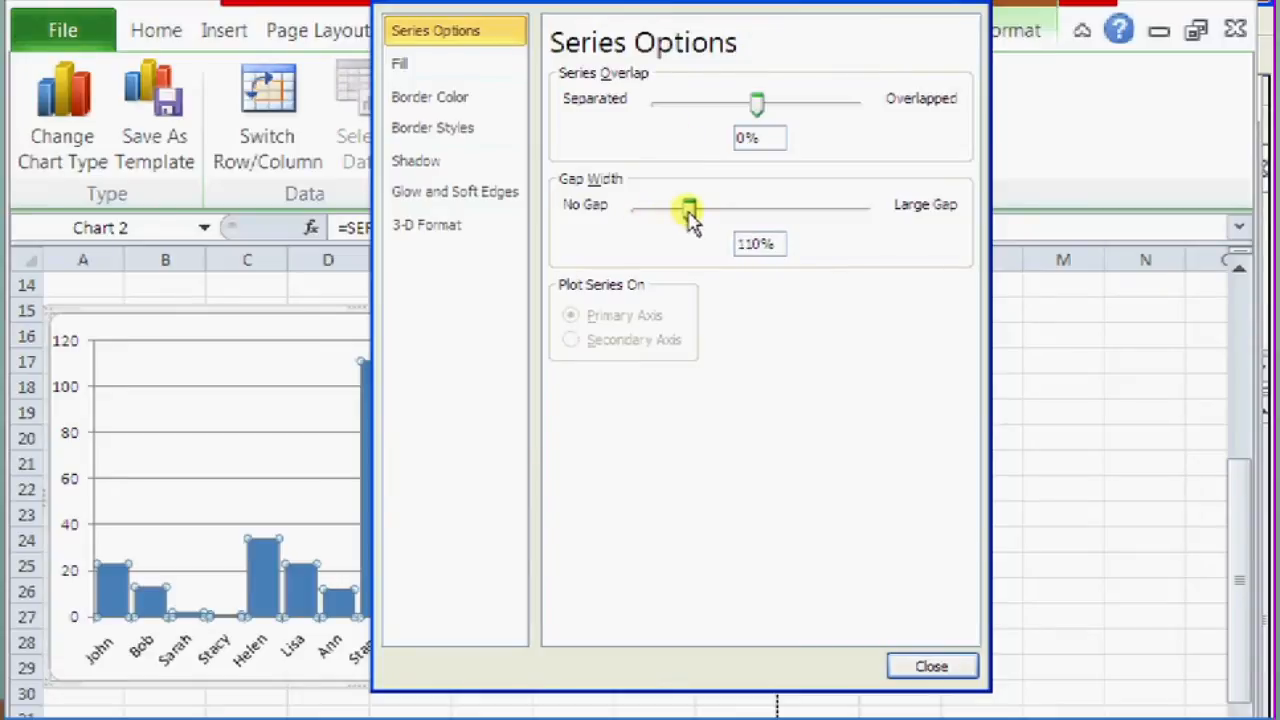
left_click_drag(688, 209, 710, 209)
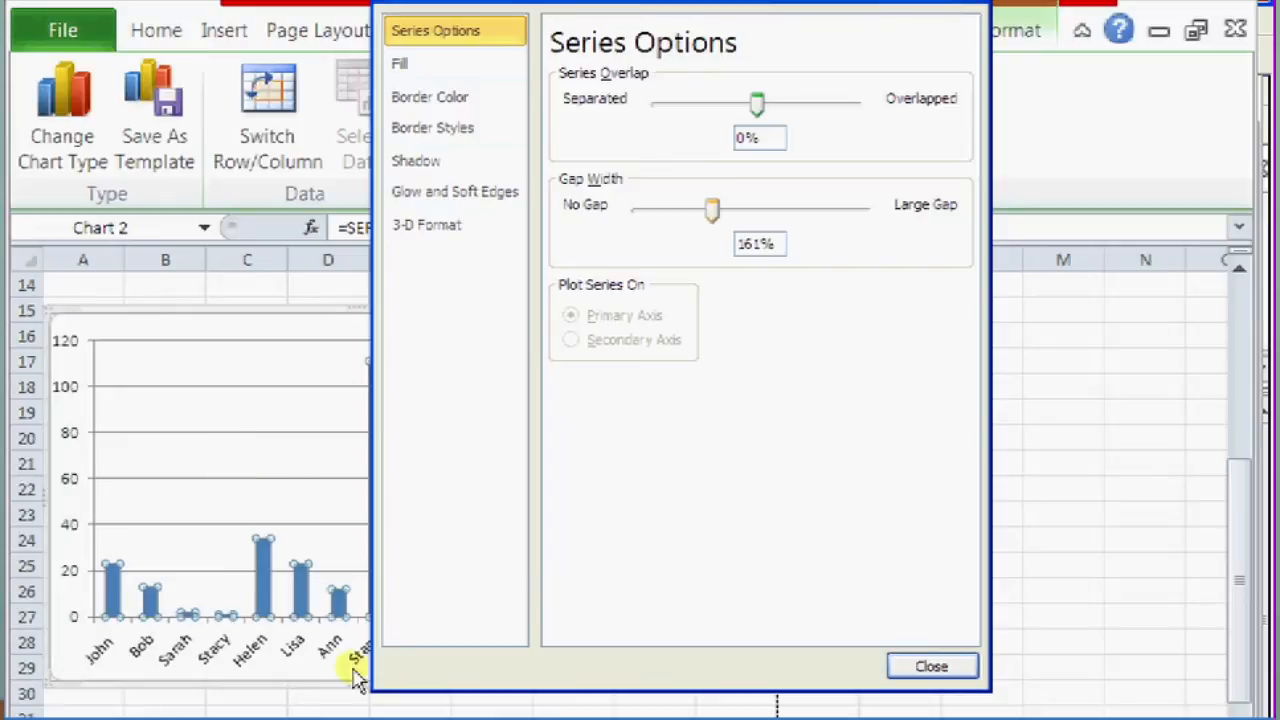
mouse_move(227, 685)
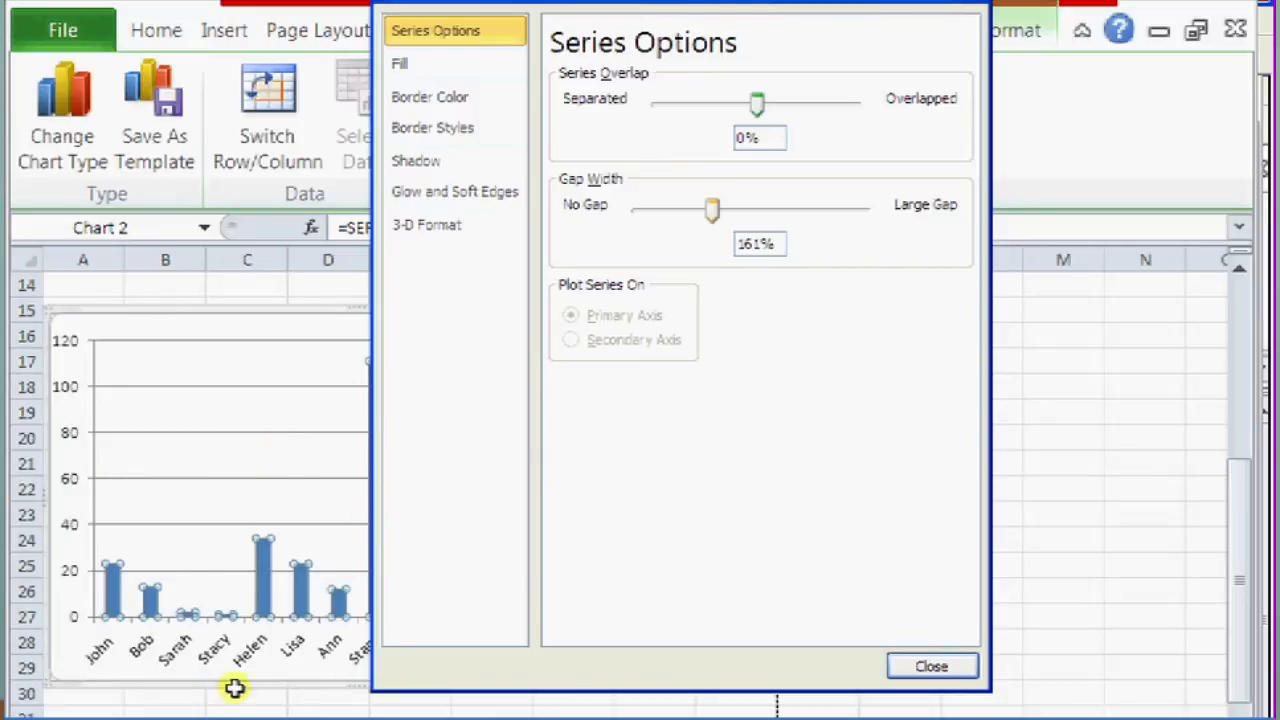